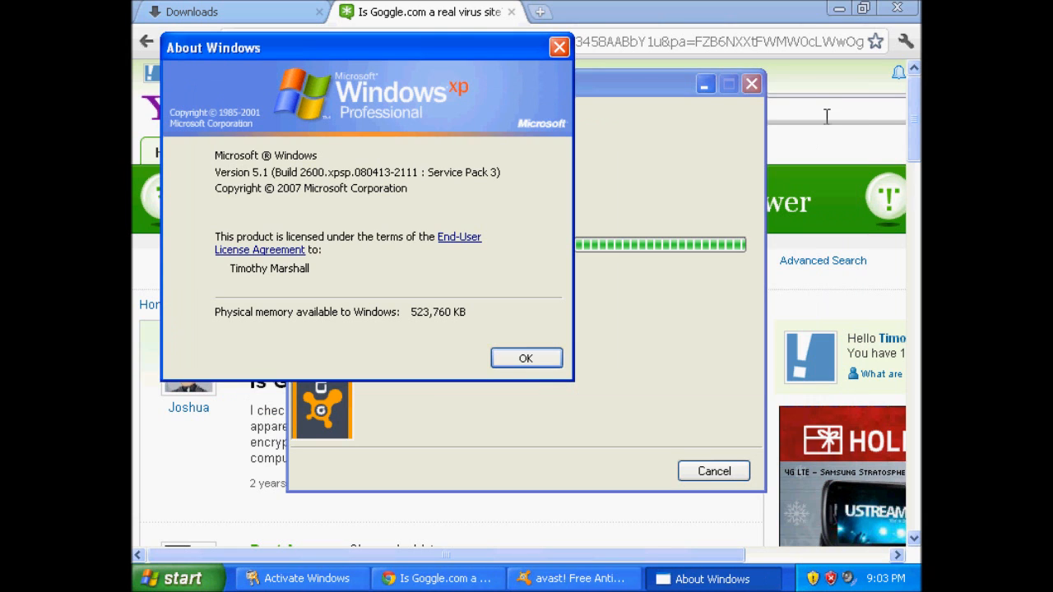
# Step: Bring the Yahoo Answers 'Is Goggle.com a virus site' page to the front
pyautogui.click(527, 358)
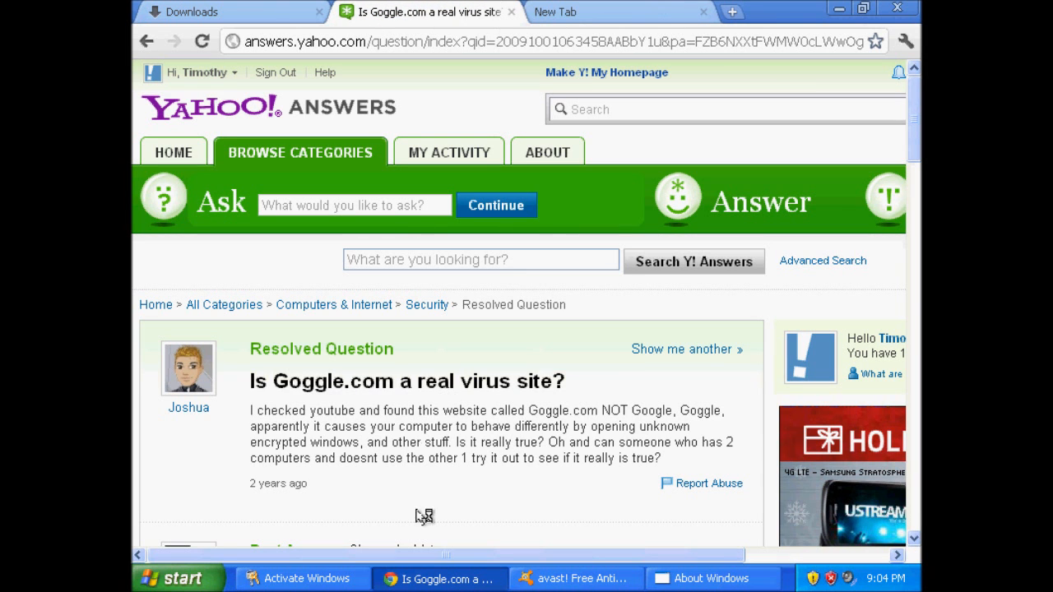
pyautogui.click(194, 10)
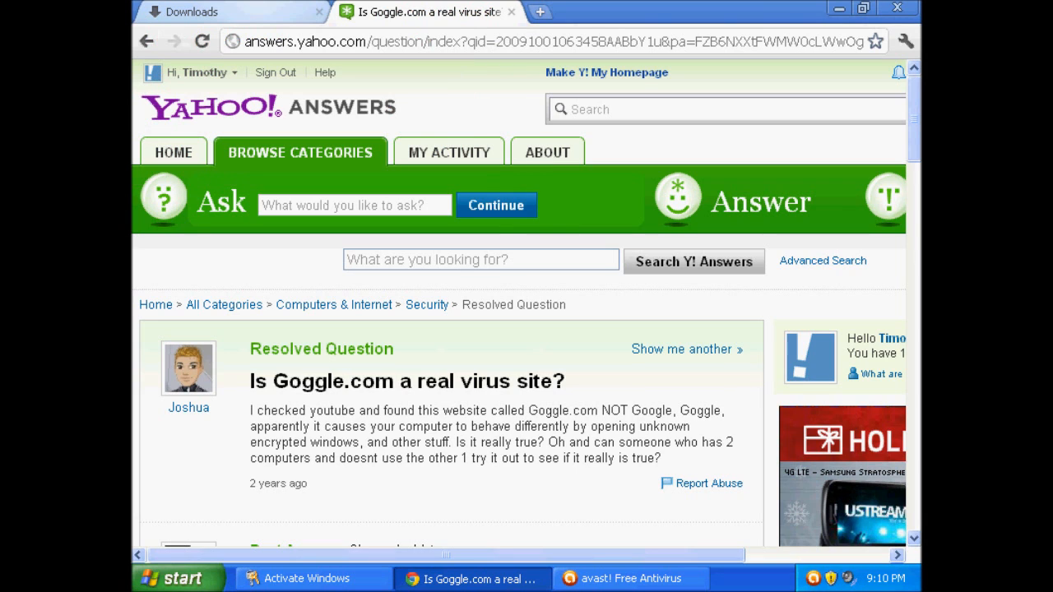
pyautogui.click(638, 579)
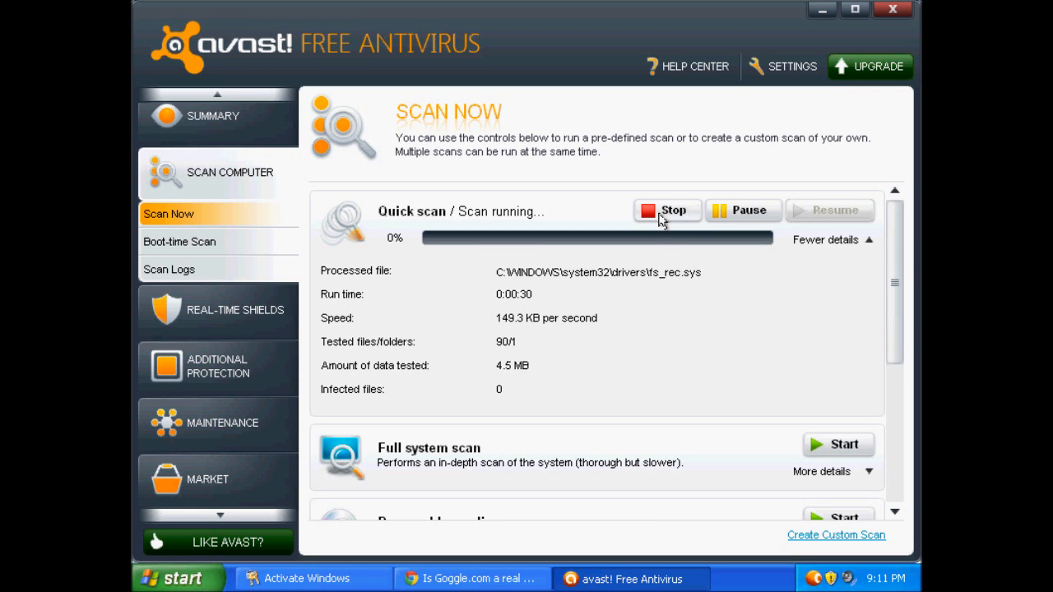
# Step: Switch to the Boot-time Scan section, currently showing not scheduled with normal heuristics
pyautogui.click(178, 240)
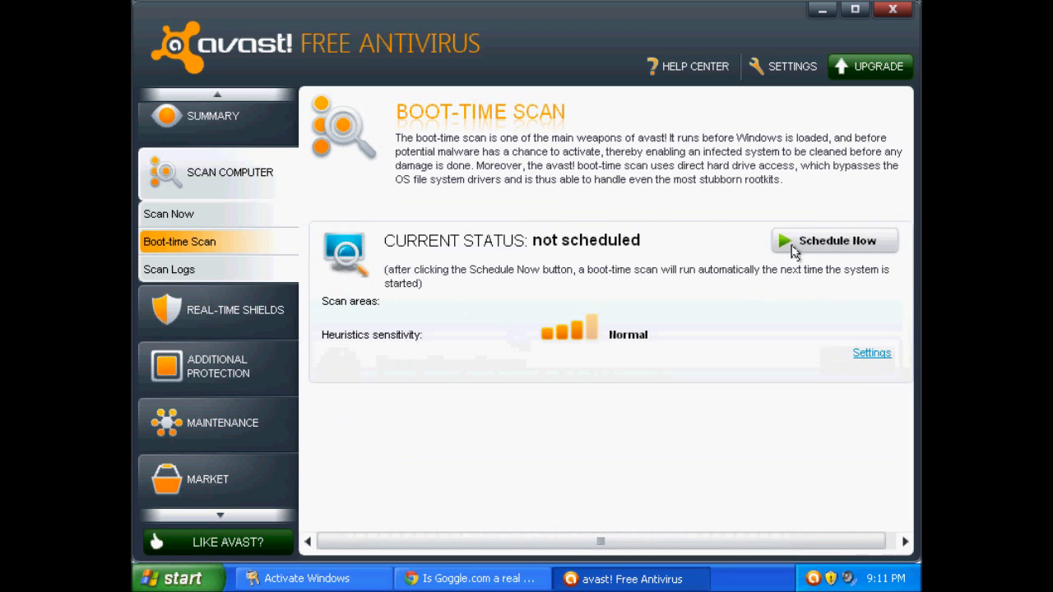
# Step: Schedule the boot-time scan to run on the next system restart
pyautogui.click(833, 240)
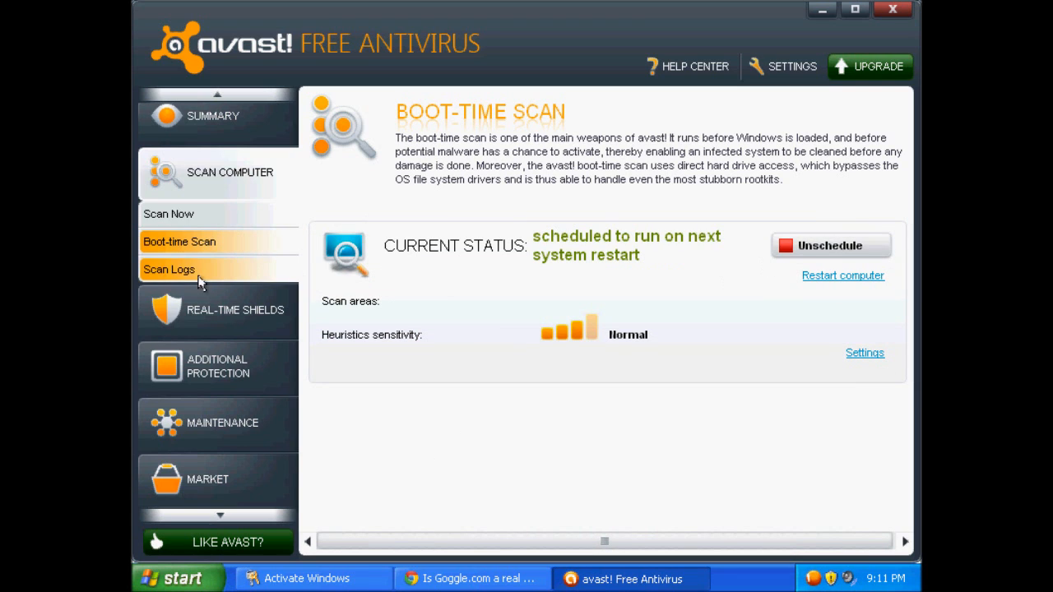